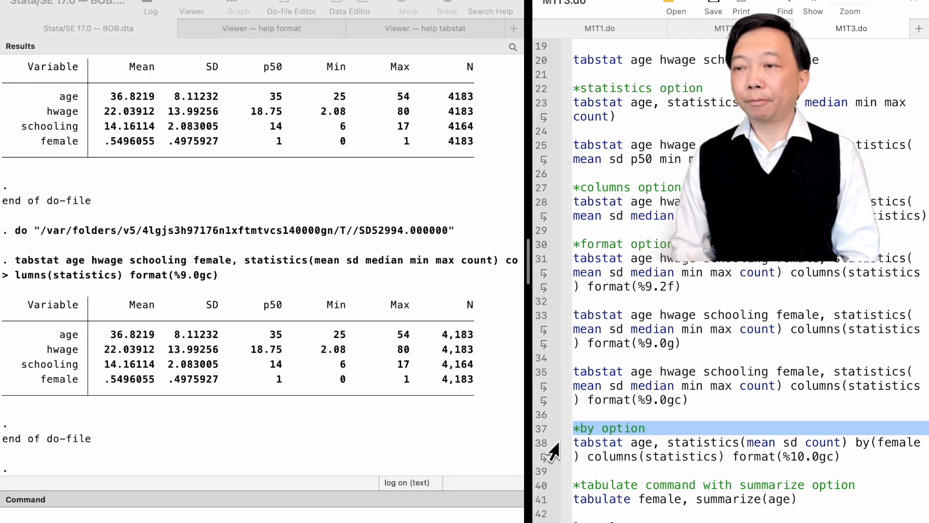
Run the tabstat age by(female) command for mean, SD and N by sex
double_click(863, 442)
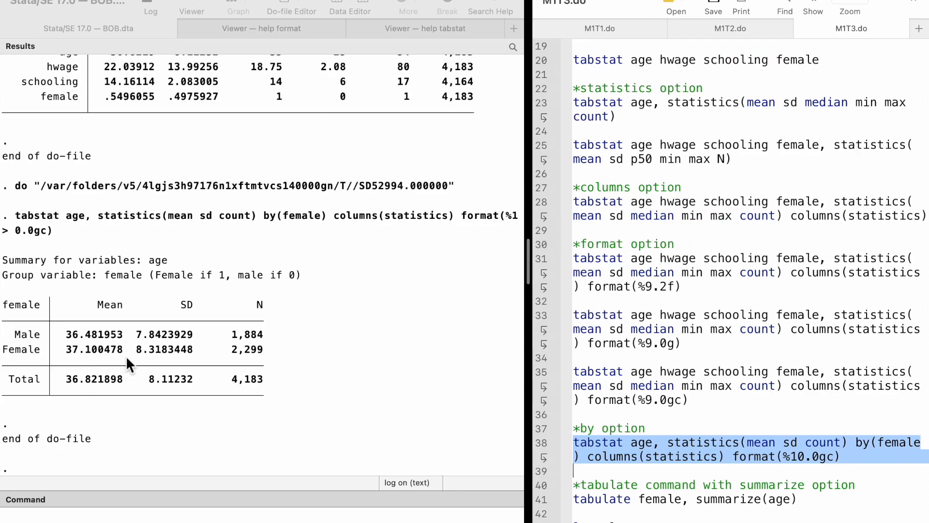
mouse_move(170, 270)
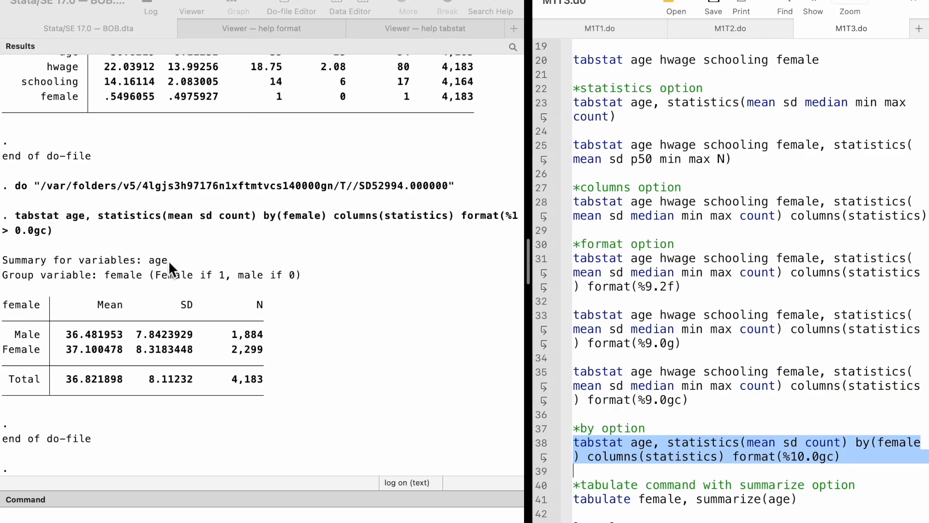
mouse_move(23, 301)
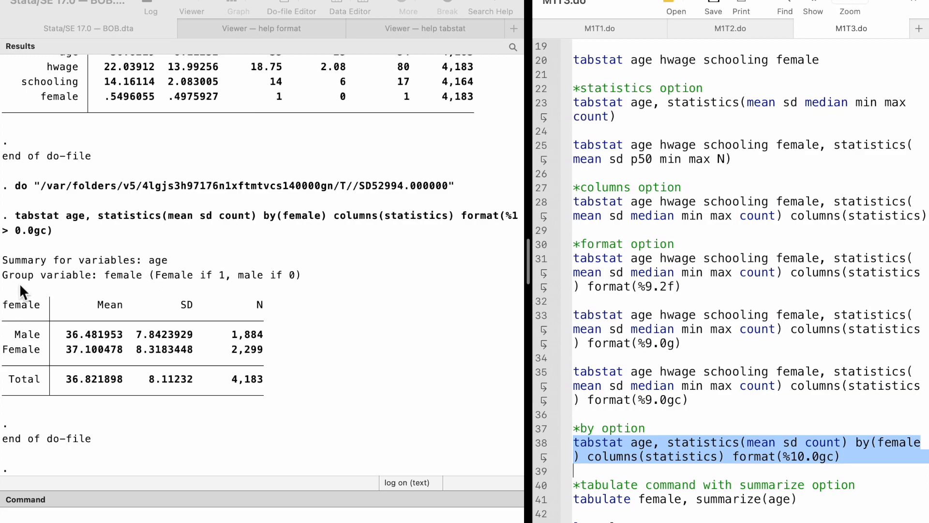
mouse_move(103, 328)
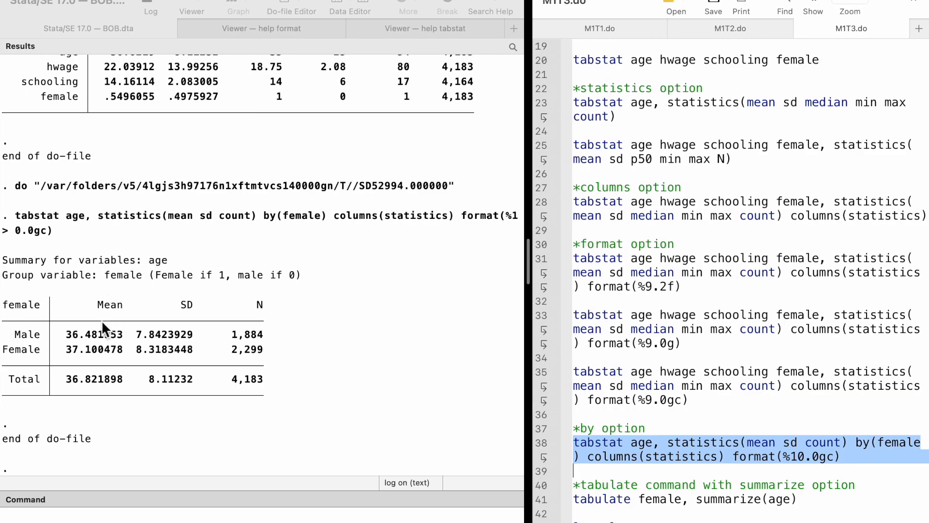
mouse_move(190, 349)
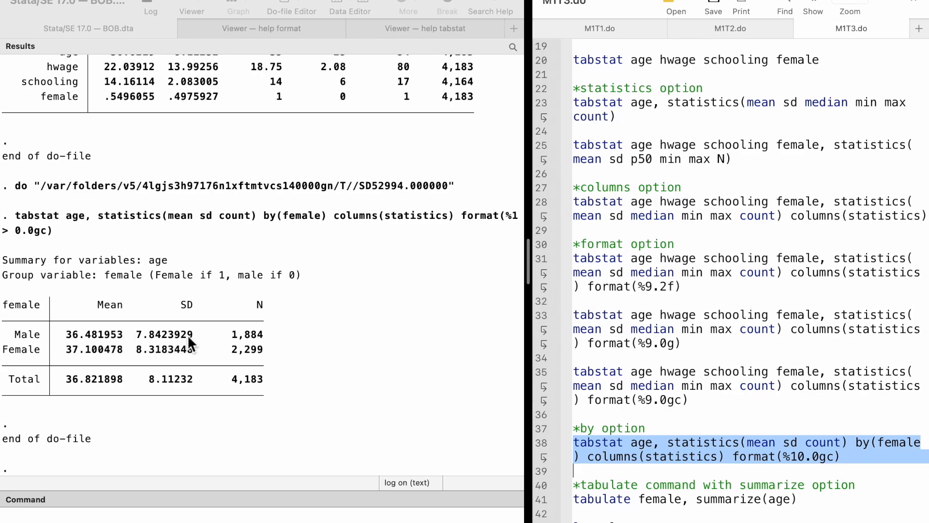
mouse_move(34, 372)
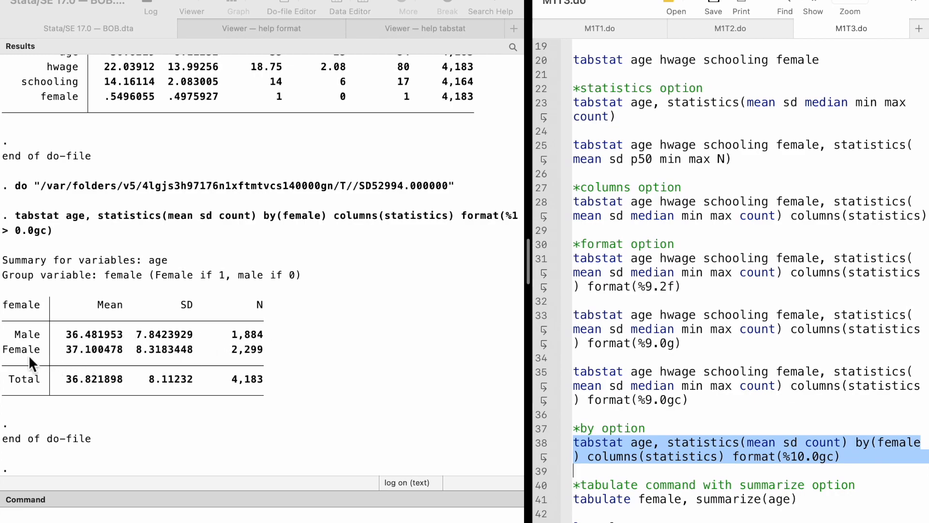
mouse_move(154, 363)
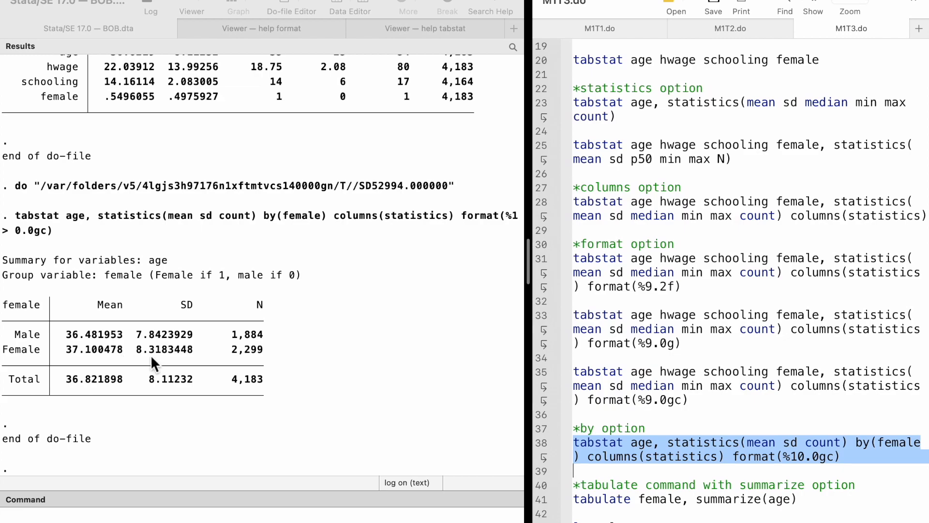